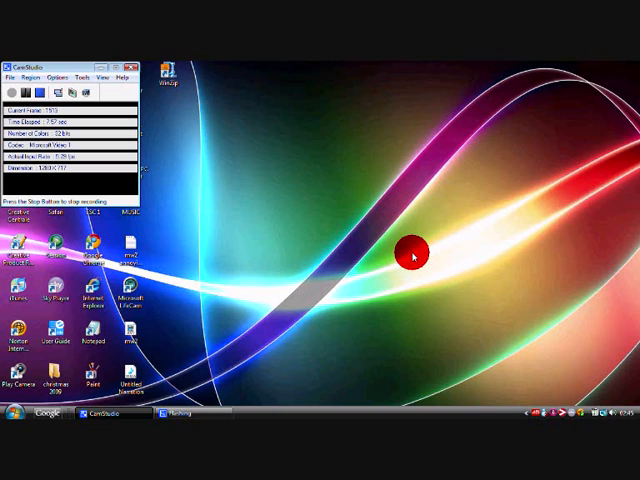
{"action": "mouse_move", "coordinate": [485, 347]}
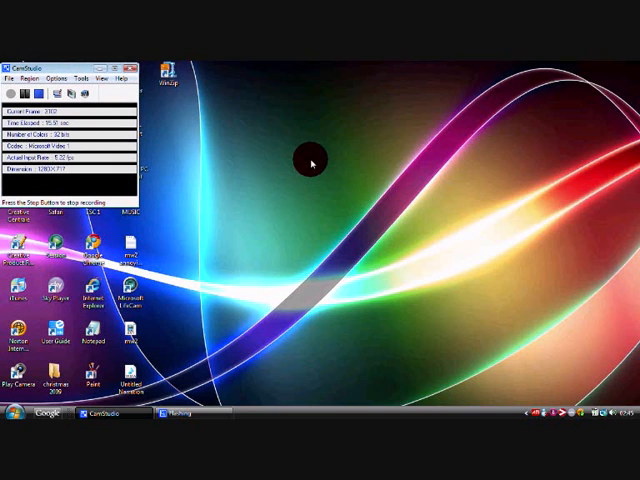
{"action": "mouse_move", "coordinate": [338, 117]}
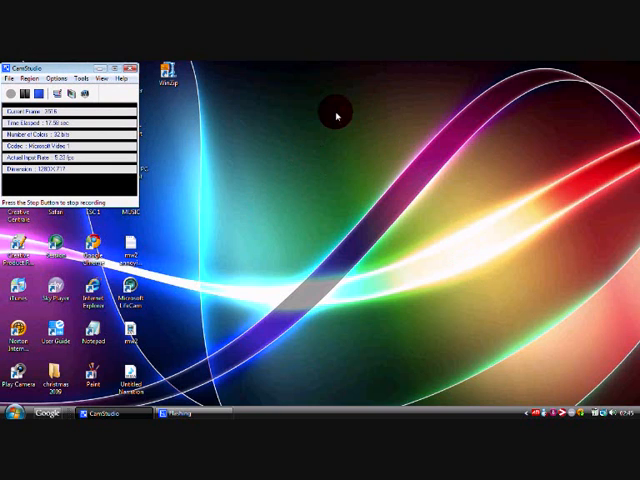
{"action": "mouse_move", "coordinate": [218, 213]}
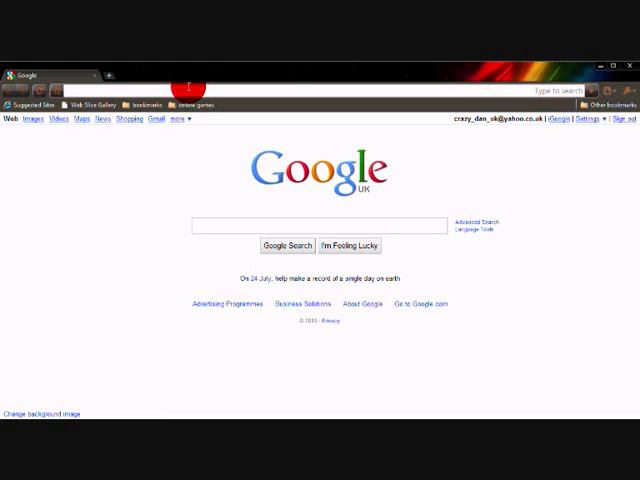
Step: Enter 'emulator' in the address bar to reach emulator-zone.com
{"action": "type", "text": "emu"}
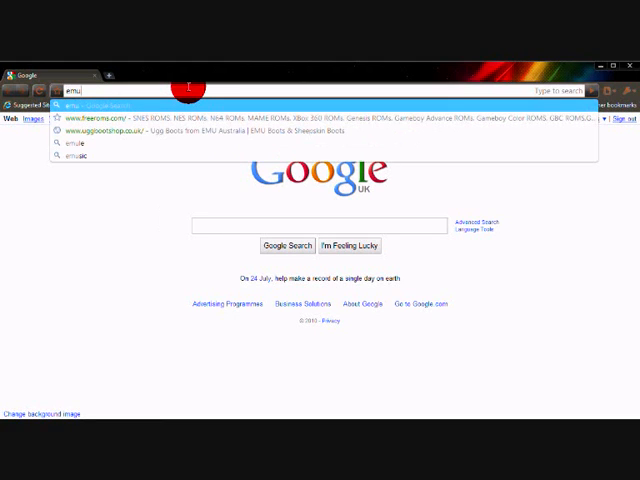
{"action": "type", "text": "lat"}
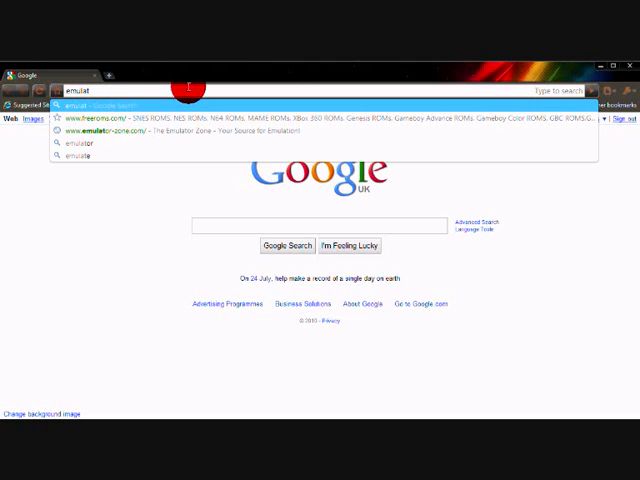
{"action": "type", "text": "or-zone.com/"}
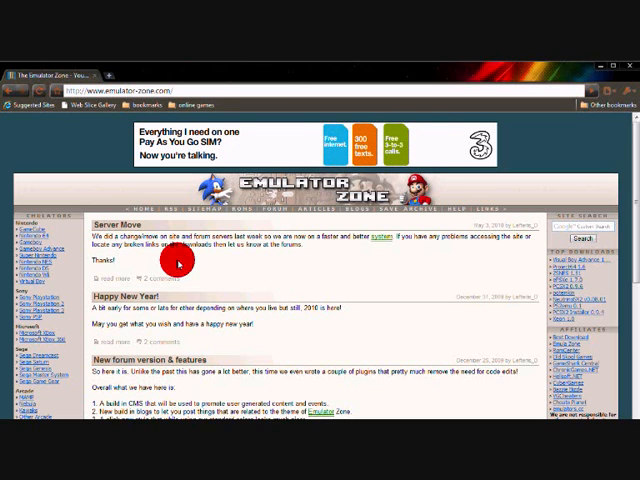
{"action": "mouse_move", "coordinate": [256, 366]}
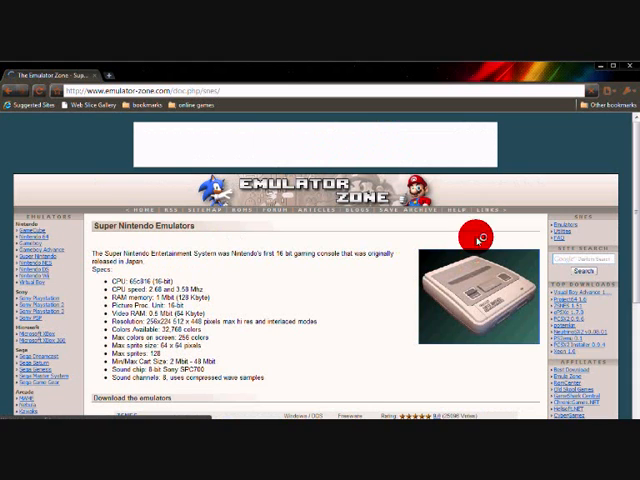
Step: Scroll the Super Nintendo emulators page down to its download list
{"action": "scroll", "scroll_direction": "down", "scroll_amount": 3}
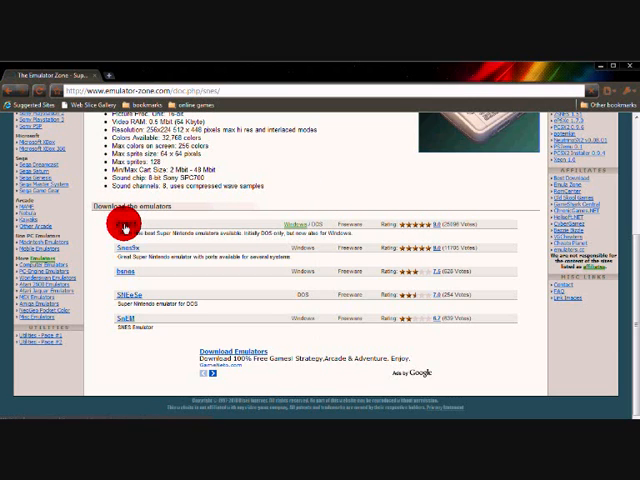
Step: Open the ZSNES page and scroll to its download releases
{"action": "left_click", "coordinate": [121, 225]}
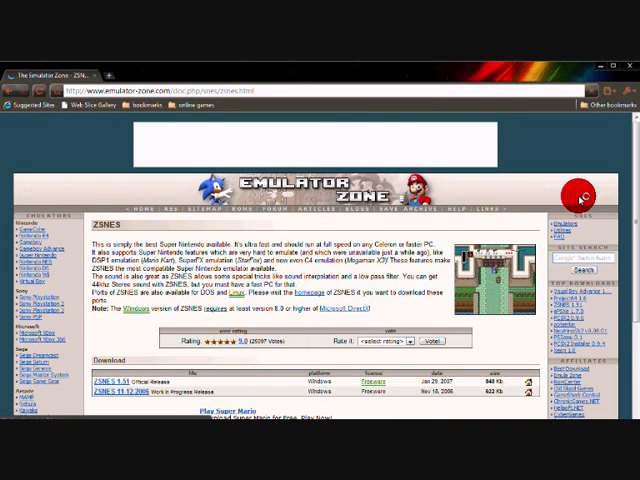
{"action": "scroll", "scroll_direction": "down", "scroll_amount": 3}
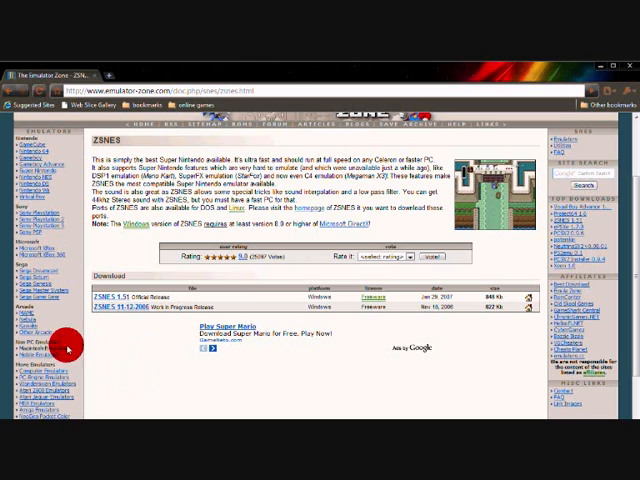
{"action": "mouse_move", "coordinate": [170, 352]}
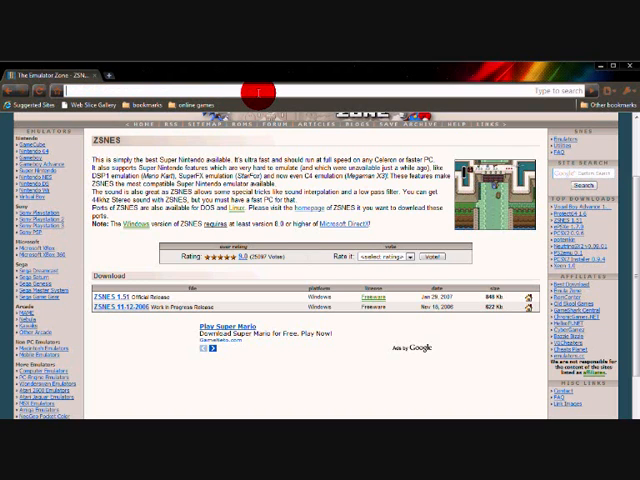
Step: Enter 'freerom' in the address bar and go to freeroms.com
{"action": "type", "text": "freeroms.c"}
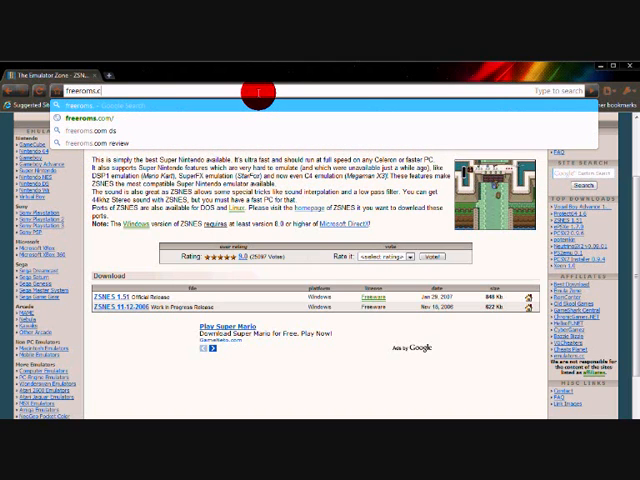
{"action": "left_click", "coordinate": [96, 111]}
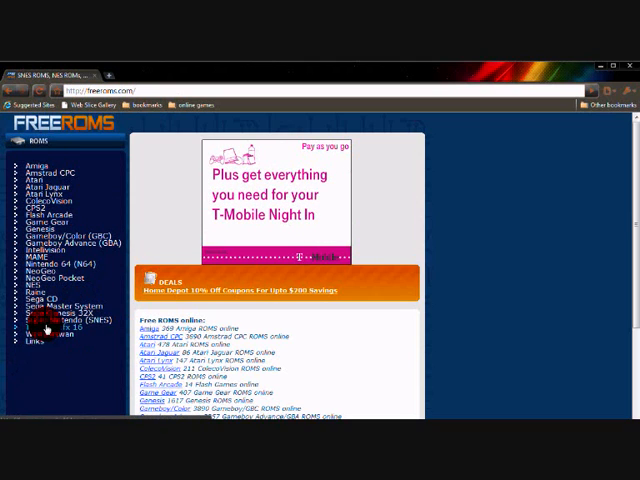
Step: Open the SNES ROMs section and scroll through the Top 20 Most Popular SNES ROMs
{"action": "left_click", "coordinate": [62, 320]}
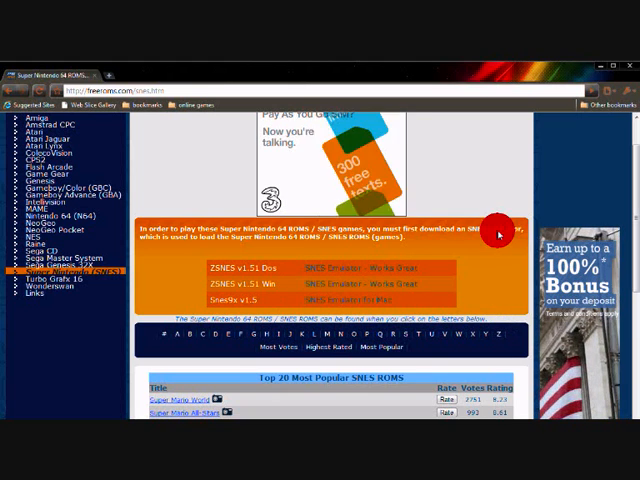
{"action": "scroll", "scroll_direction": "down", "scroll_amount": 3}
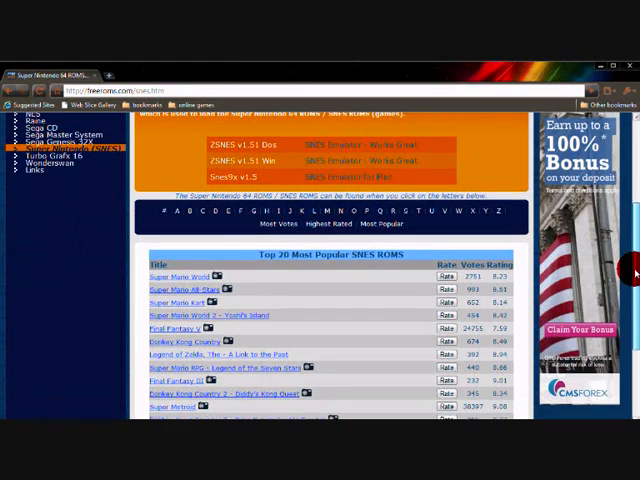
{"action": "scroll", "scroll_direction": "down", "scroll_amount": 3}
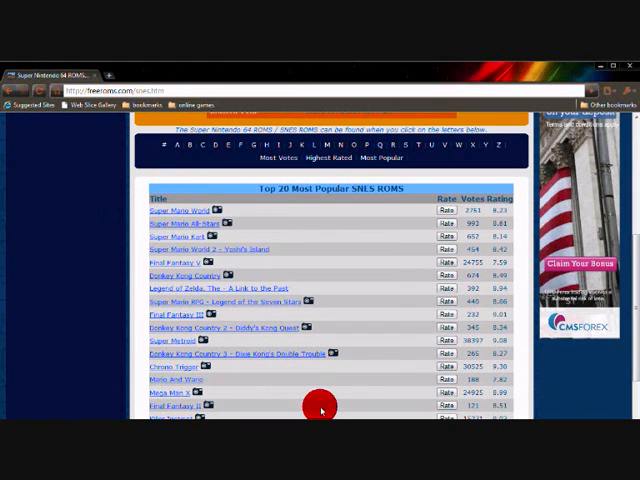
{"action": "mouse_move", "coordinate": [205, 255]}
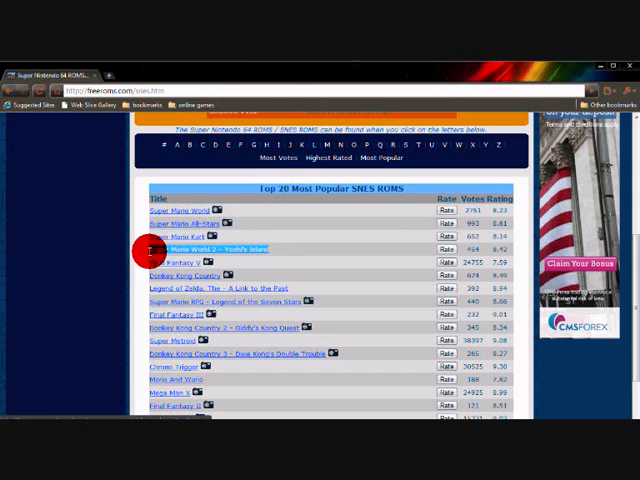
{"action": "mouse_move", "coordinate": [323, 225]}
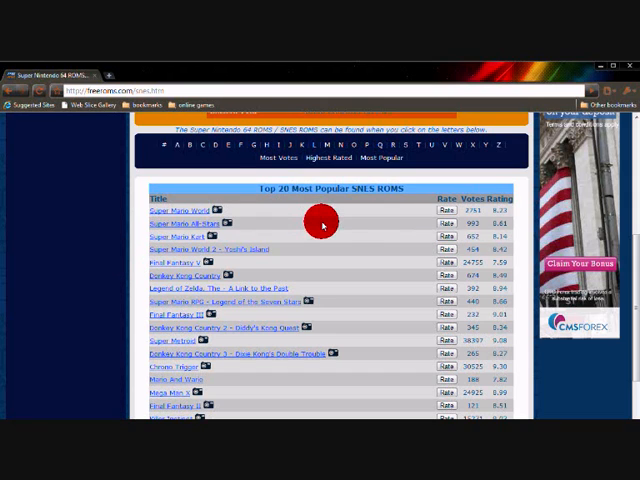
{"action": "mouse_move", "coordinate": [300, 249]}
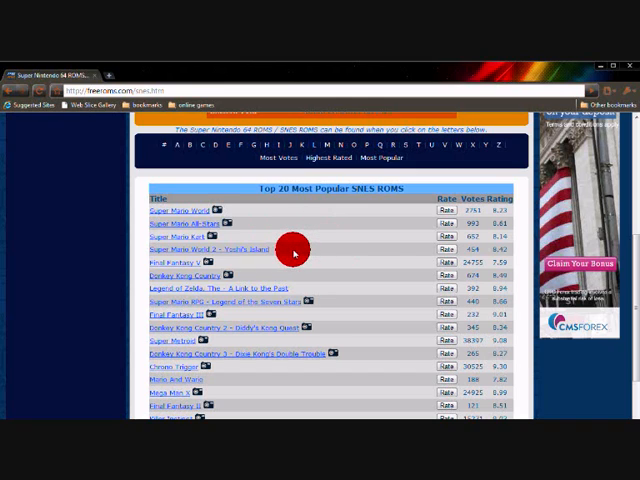
{"action": "mouse_move", "coordinate": [285, 252]}
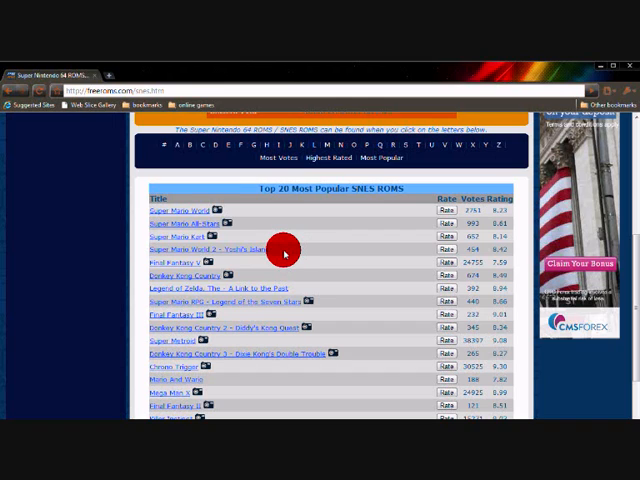
{"action": "mouse_move", "coordinate": [289, 253]}
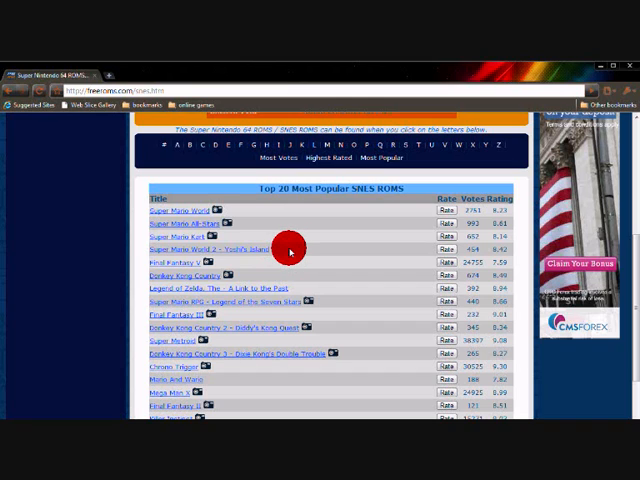
{"action": "mouse_move", "coordinate": [249, 256]}
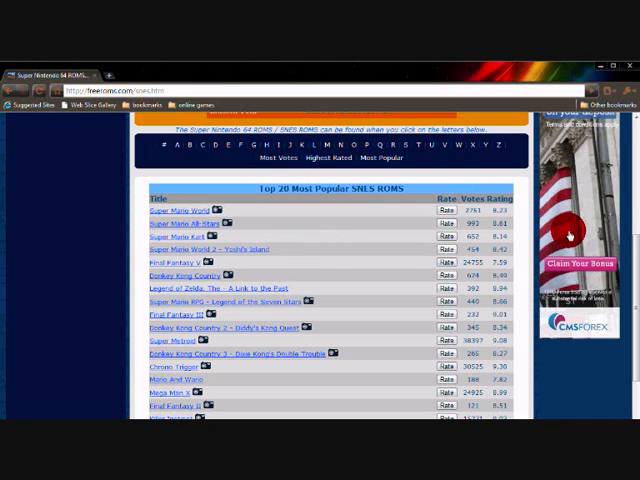
{"action": "scroll", "scroll_direction": "down", "scroll_amount": 3}
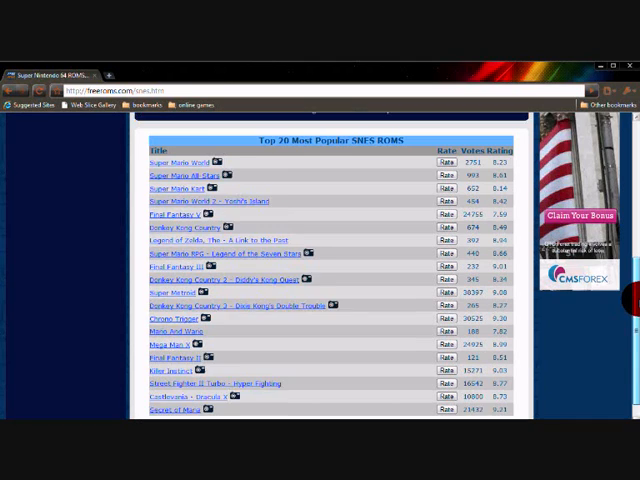
{"action": "scroll", "scroll_direction": "up", "scroll_amount": 3}
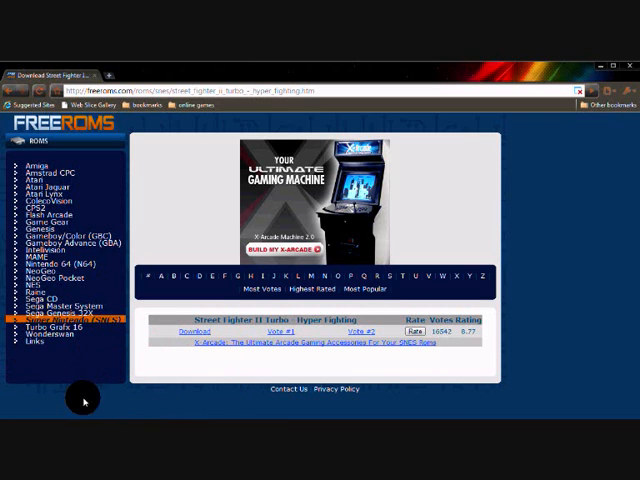
{"action": "mouse_move", "coordinate": [178, 373]}
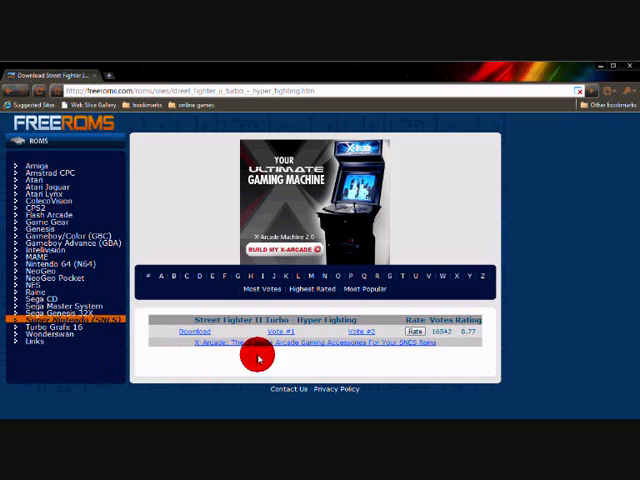
{"action": "mouse_move", "coordinate": [162, 393]}
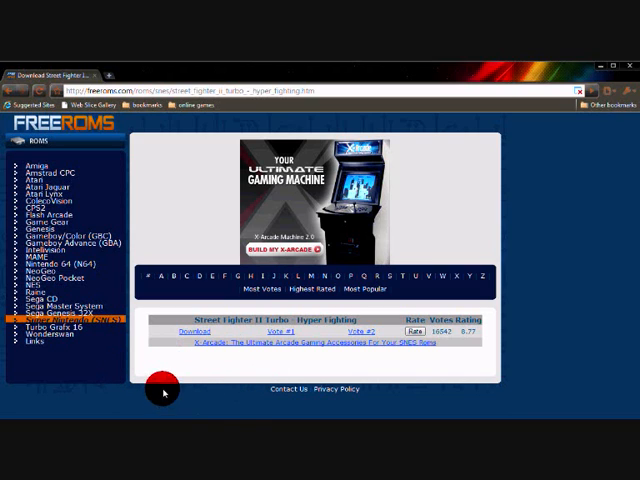
{"action": "mouse_move", "coordinate": [185, 340]}
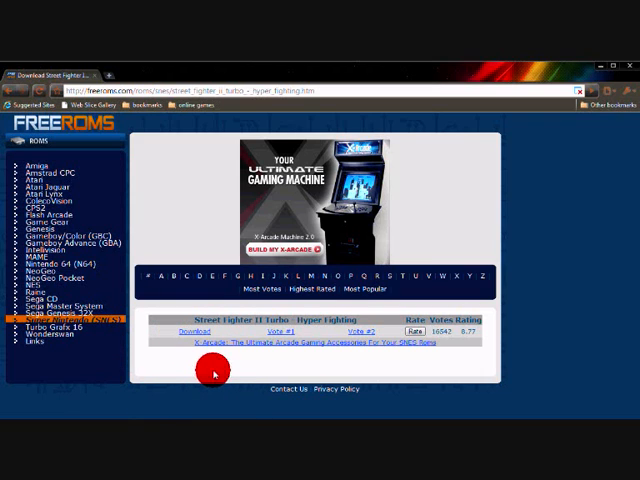
{"action": "mouse_move", "coordinate": [302, 389]}
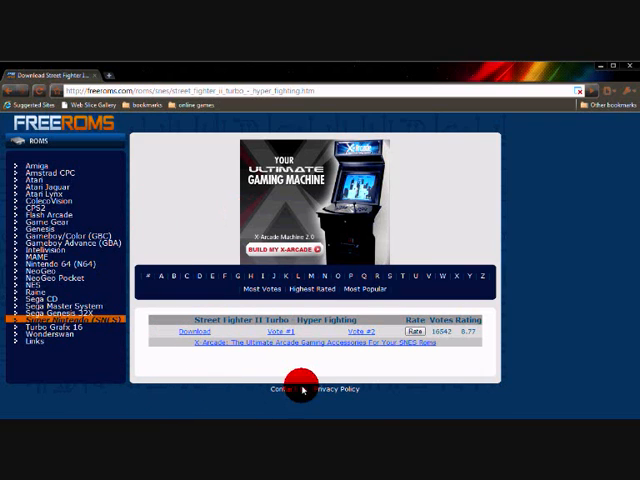
{"action": "mouse_move", "coordinate": [550, 270]}
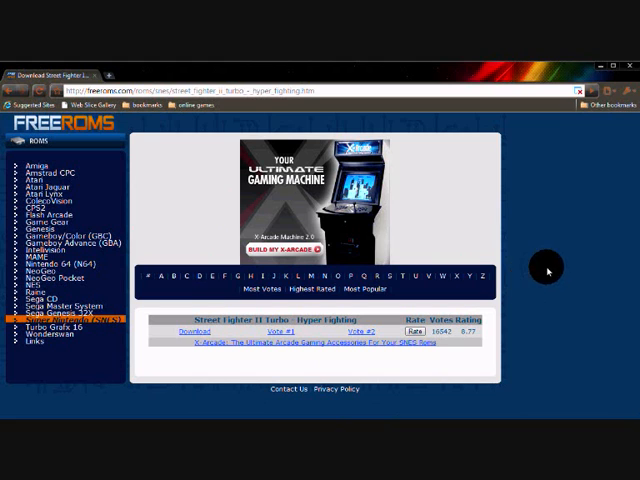
{"action": "mouse_move", "coordinate": [480, 62]}
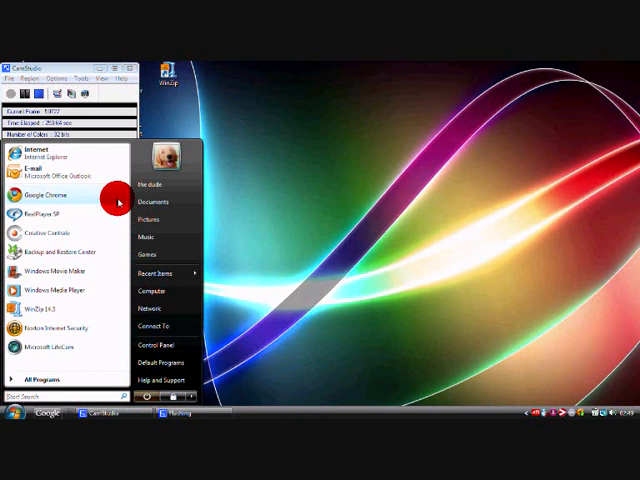
Step: Open Documents > games and launch the Super Mario All Stars SMC file
{"action": "left_click", "coordinate": [148, 200]}
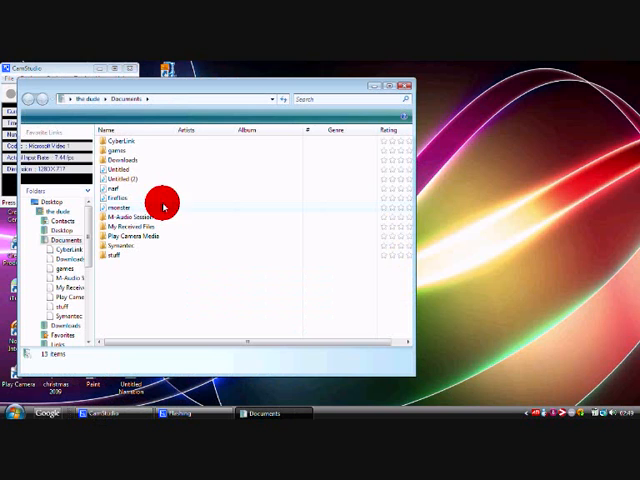
{"action": "left_click", "coordinate": [120, 140]}
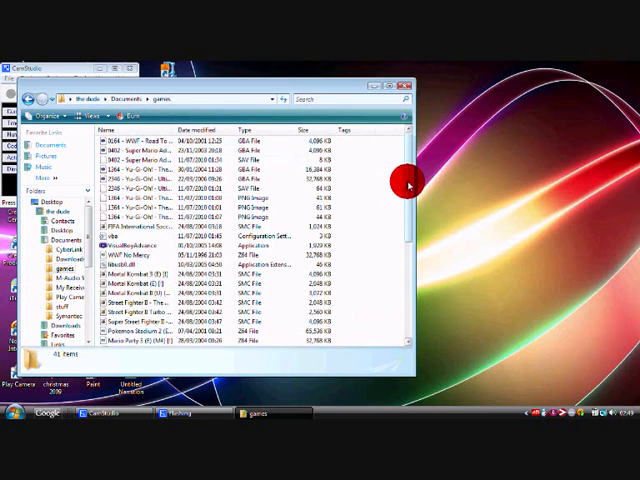
{"action": "scroll", "scroll_direction": "down", "scroll_amount": 3}
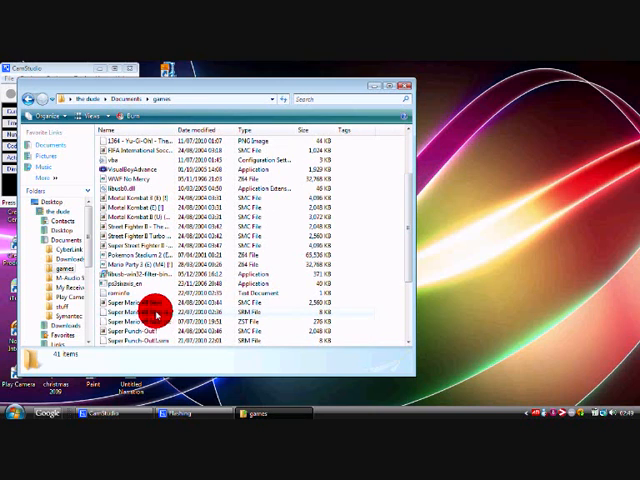
{"action": "double_click", "coordinate": [145, 312]}
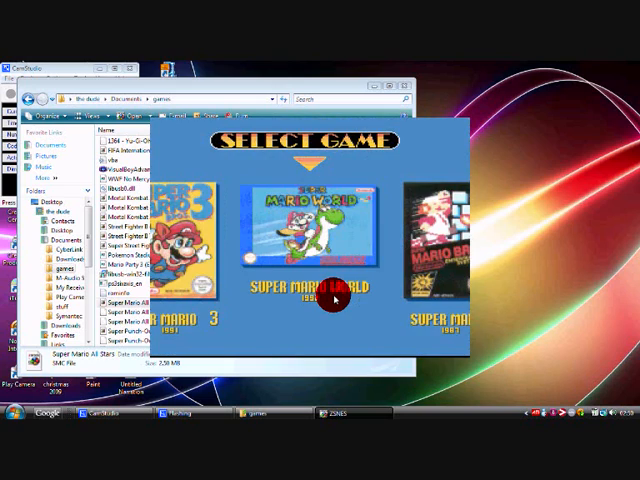
{"action": "left_click", "coordinate": [183, 124]}
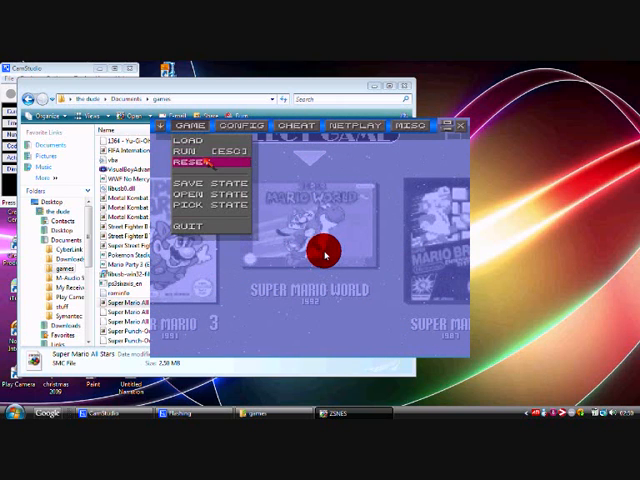
{"action": "left_click", "coordinate": [230, 126]}
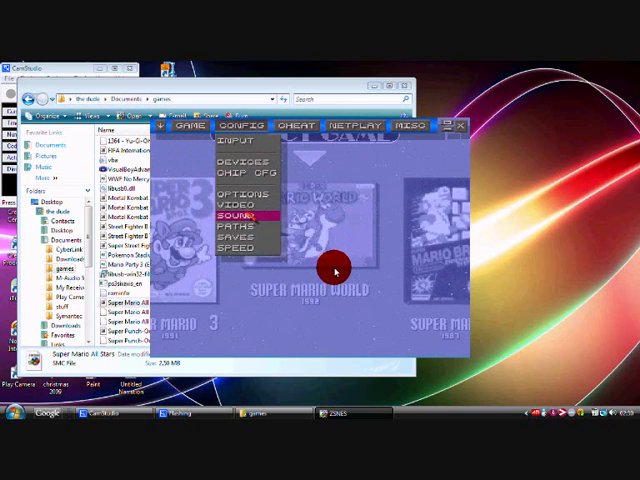
{"action": "left_click", "coordinate": [222, 177]}
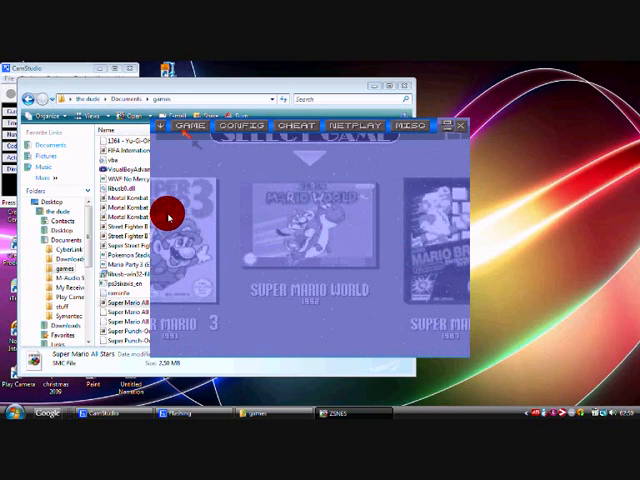
{"action": "left_click", "coordinate": [196, 127]}
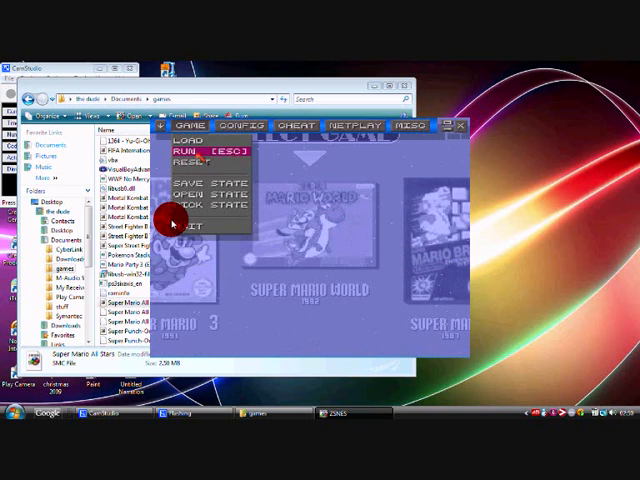
{"action": "left_click", "coordinate": [199, 143]}
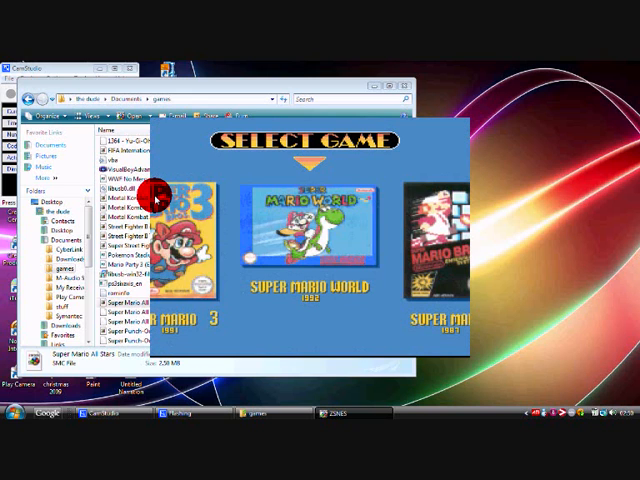